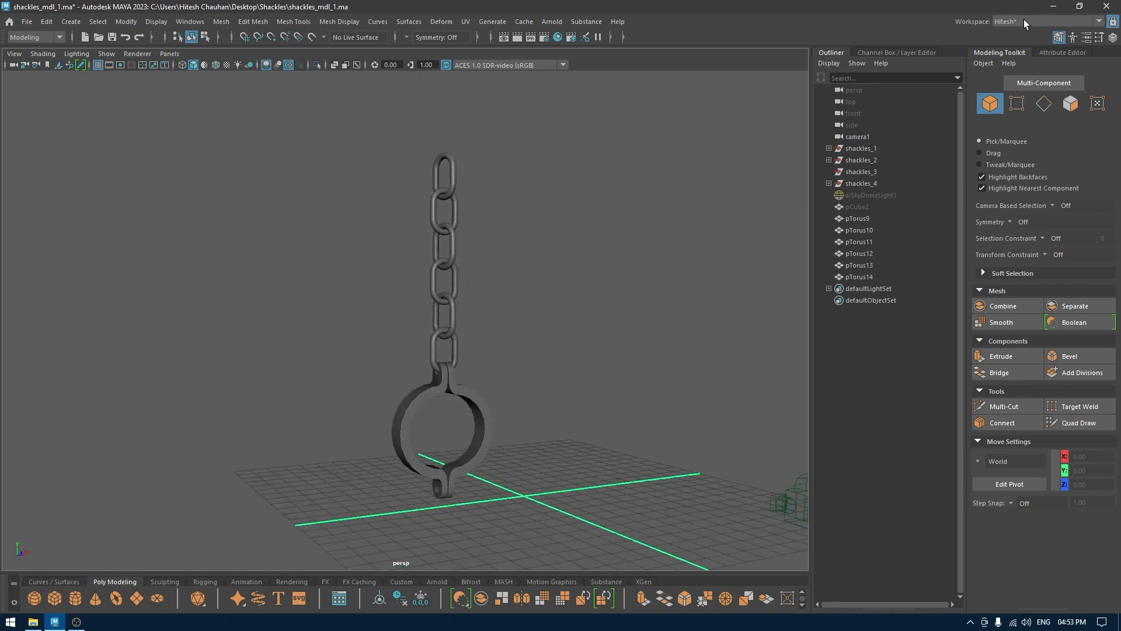
# - Switch to the UV Editing workspace and isolate the curved shackle half pPipe1
pyautogui.click(1044, 21)
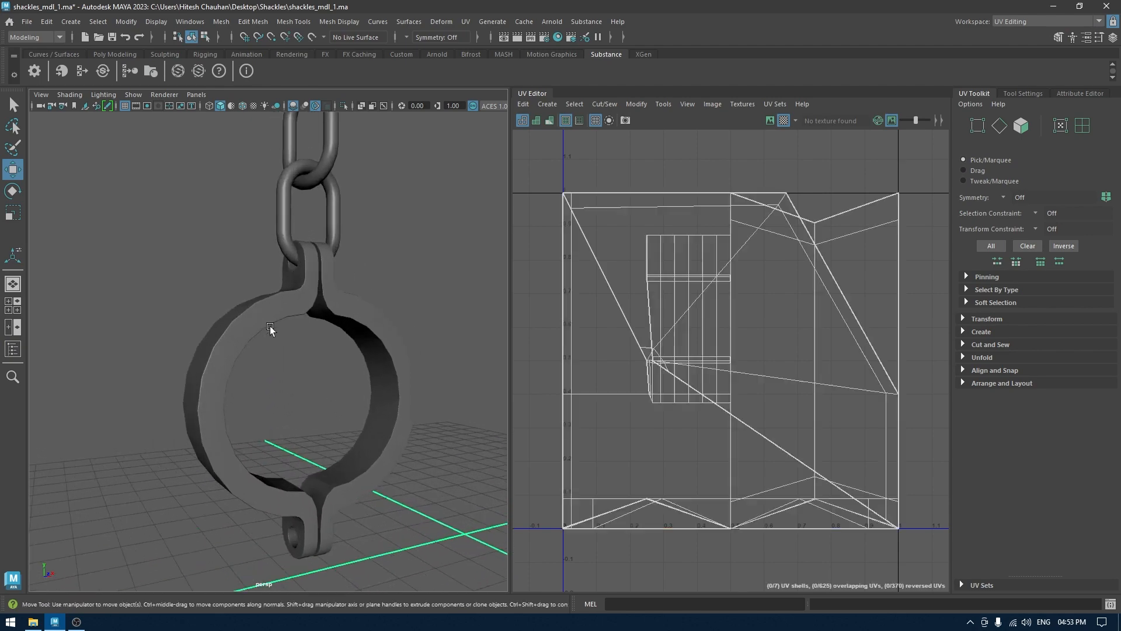
pyautogui.click(250, 323)
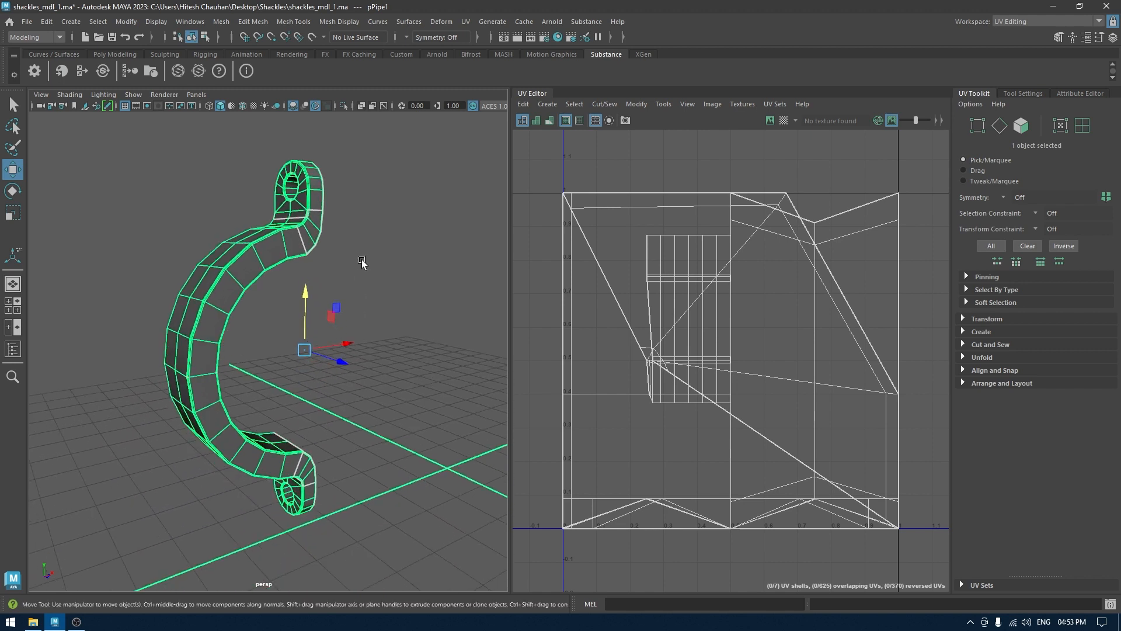
# - Project fresh UVs onto pPipe1 from the UV Editor's Create menu, replacing the overlapping layout
pyautogui.click(547, 104)
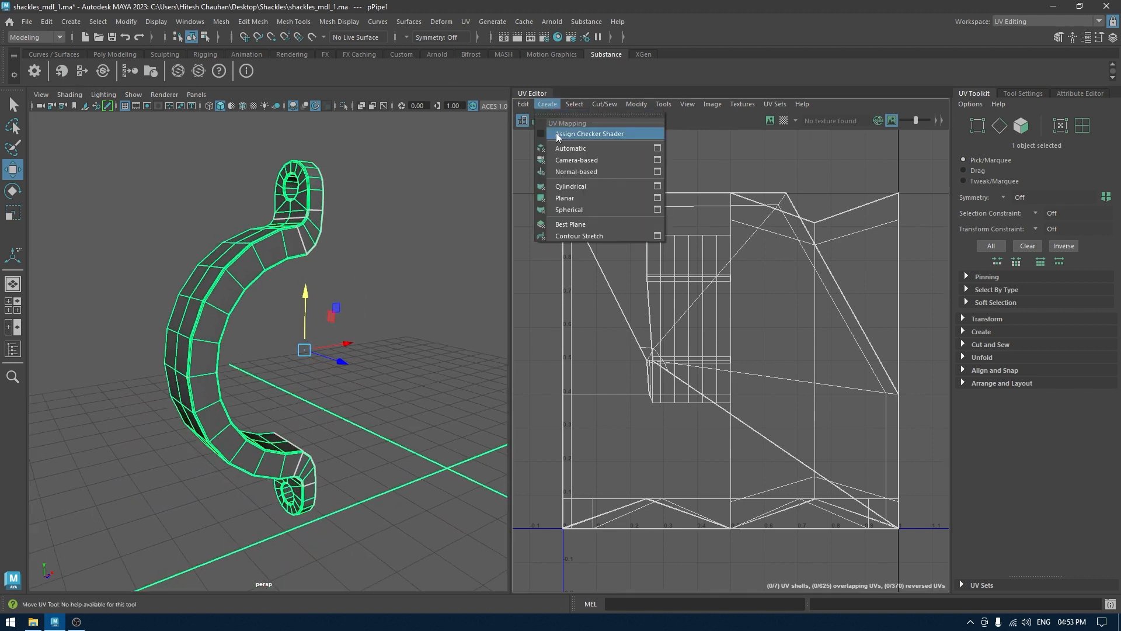
pyautogui.click(571, 148)
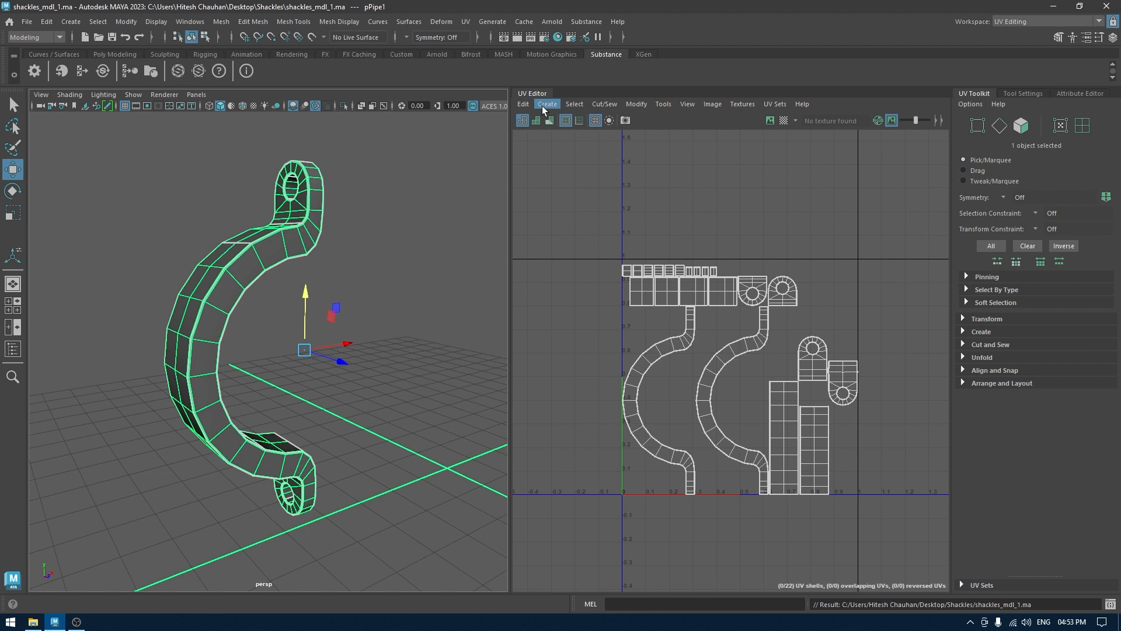
pyautogui.click(546, 104)
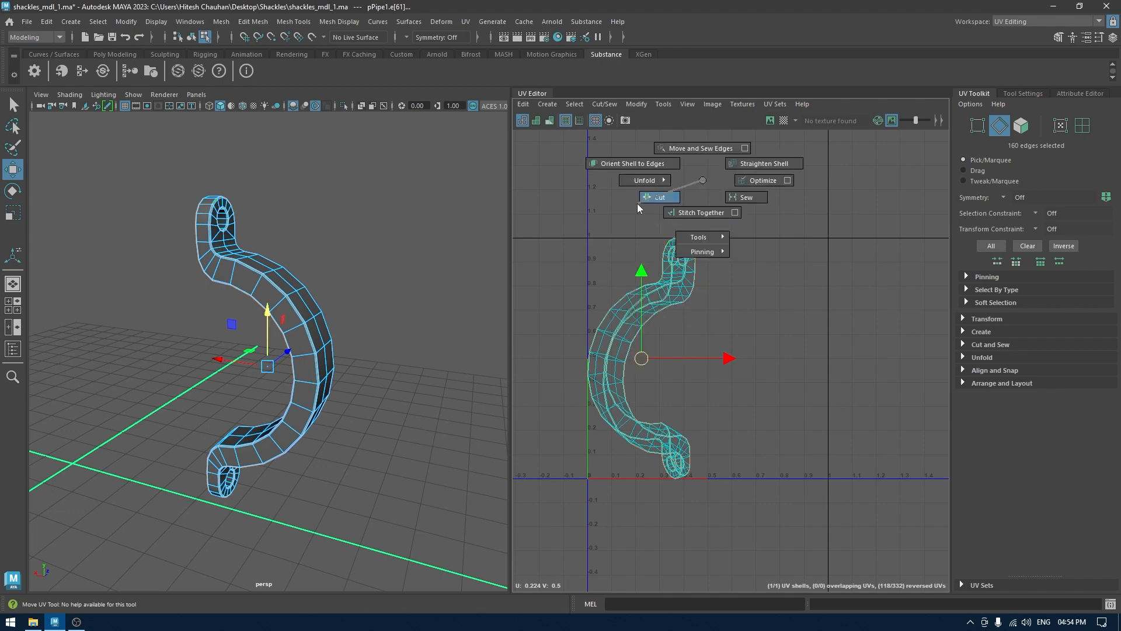
# - Cut the UVs along the selected seam edges and unfold the main curved strip shell flat
pyautogui.click(659, 196)
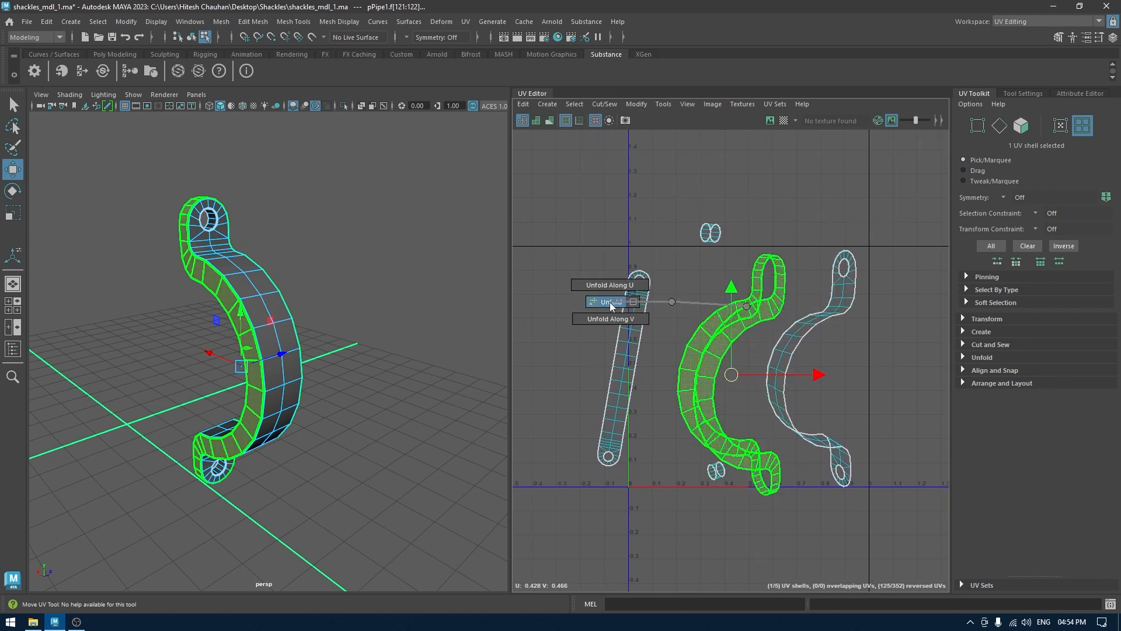
pyautogui.click(610, 301)
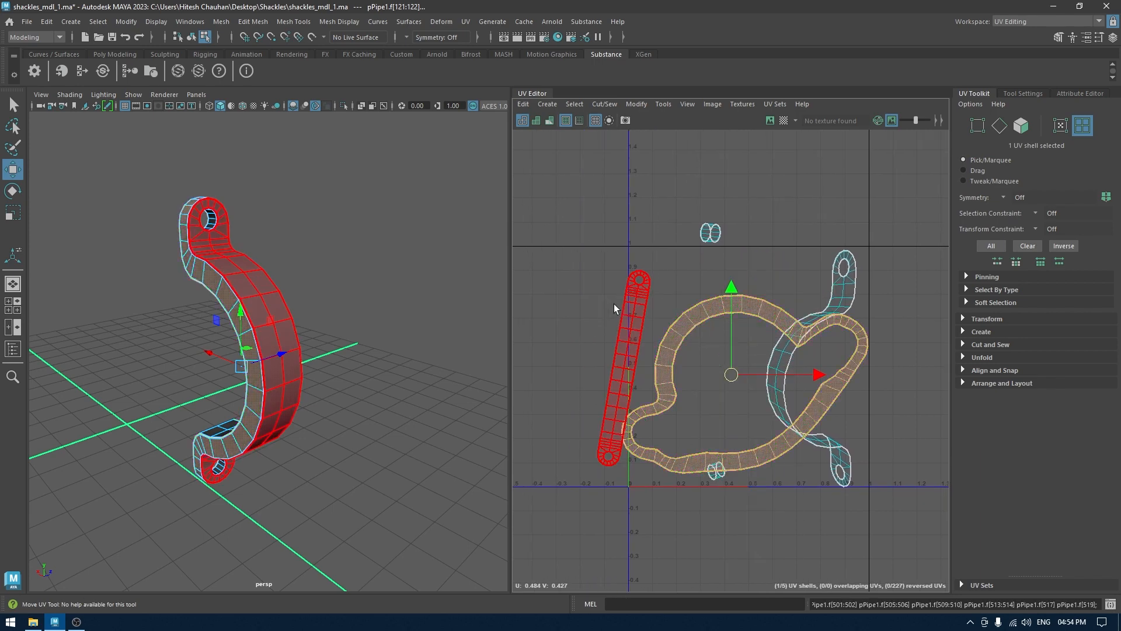
# - Add two more end-loop edges to the seam selection so the ring face becomes its own shell
pyautogui.click(542, 259)
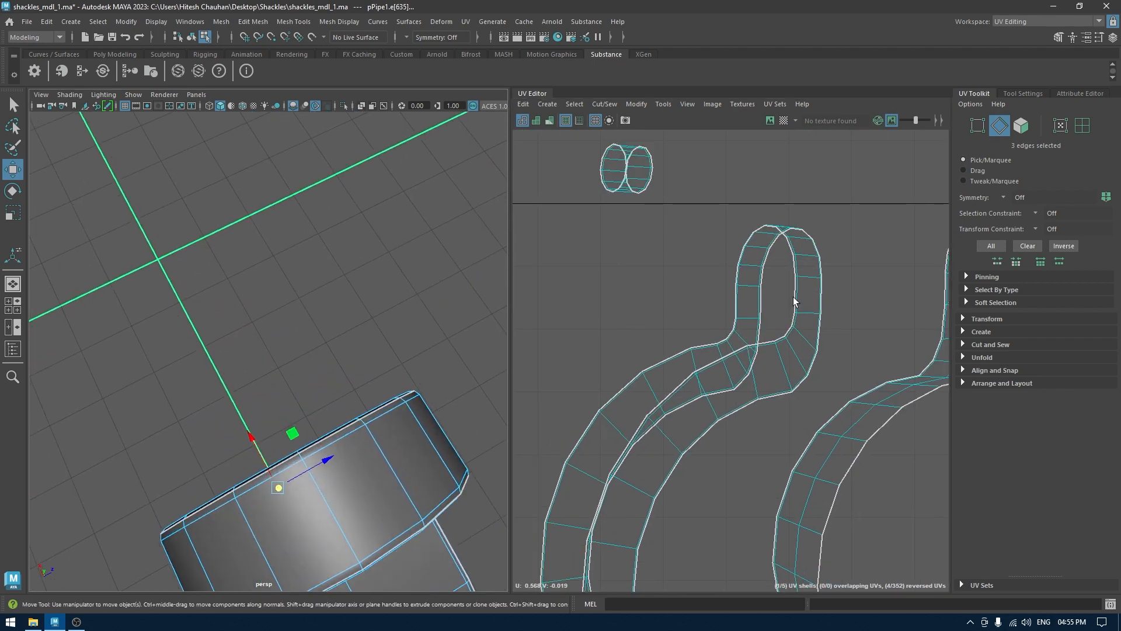
pyautogui.click(797, 297)
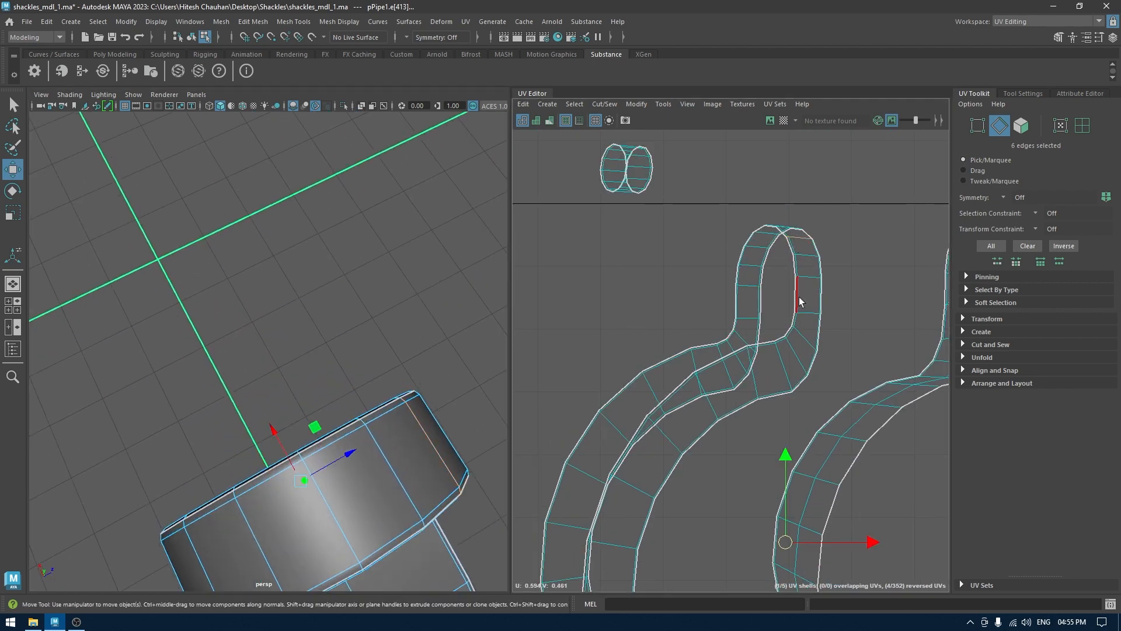
pyautogui.click(767, 228)
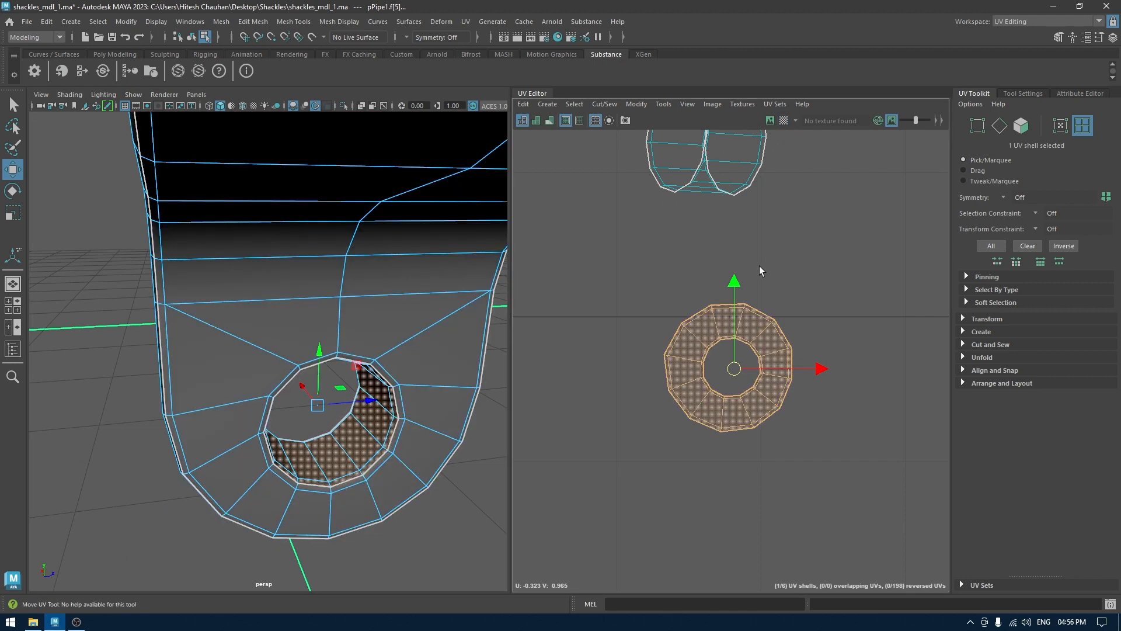
# - Clear the selection and pick the bolt hole's inner faces for their own UV shell
pyautogui.click(529, 443)
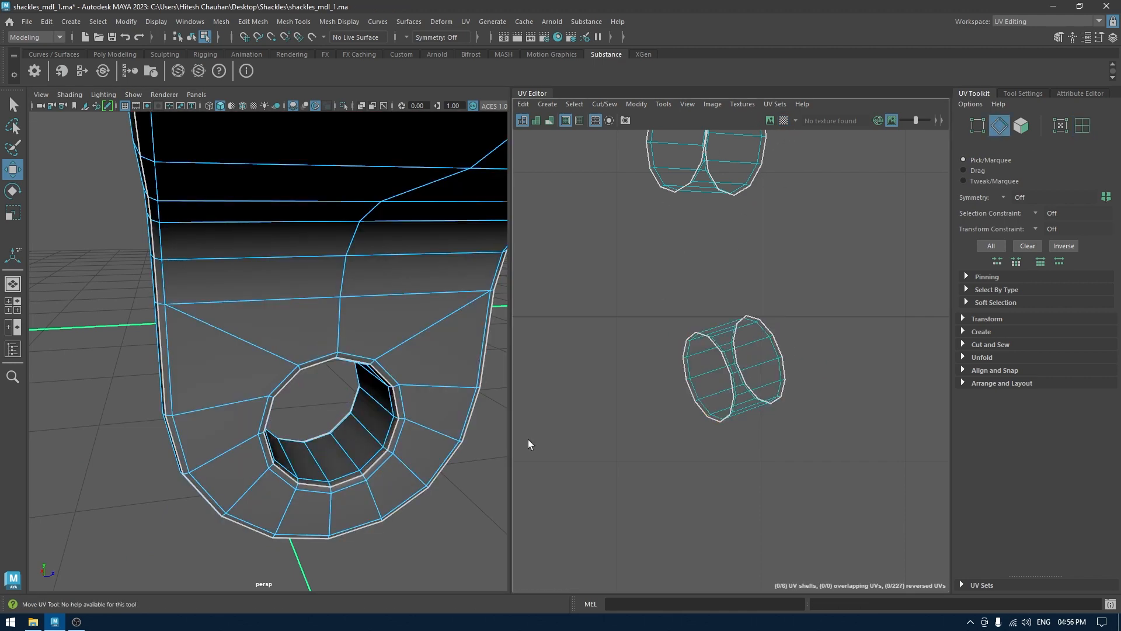
pyautogui.click(697, 350)
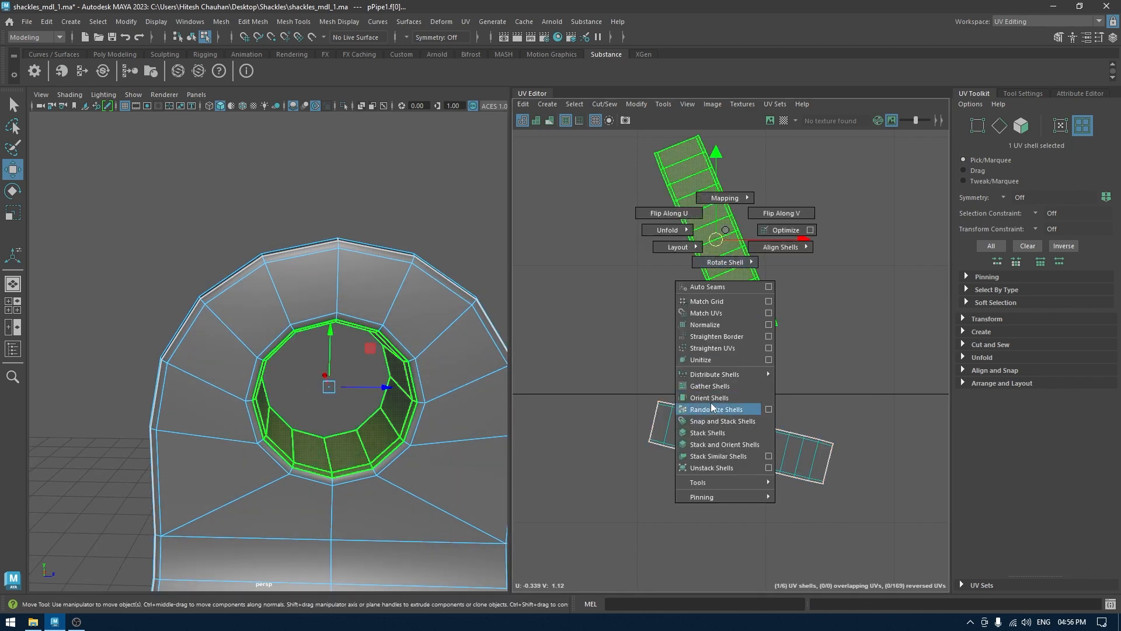
# - Orient all six shells upright, lay them out side by side along U, and deselect
pyautogui.click(709, 397)
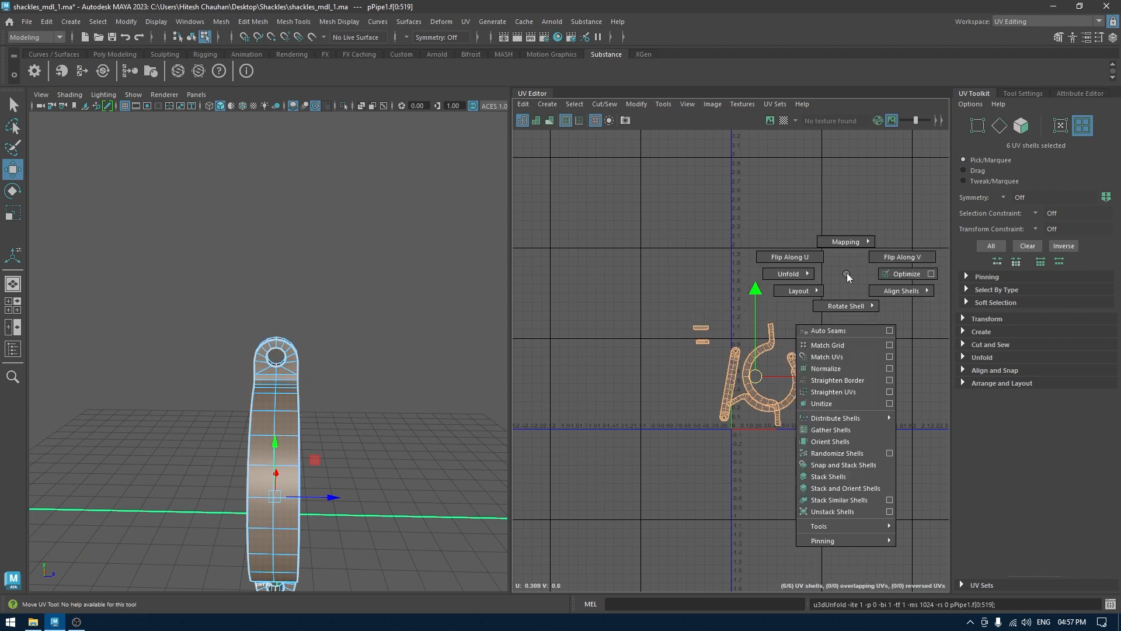
pyautogui.click(798, 291)
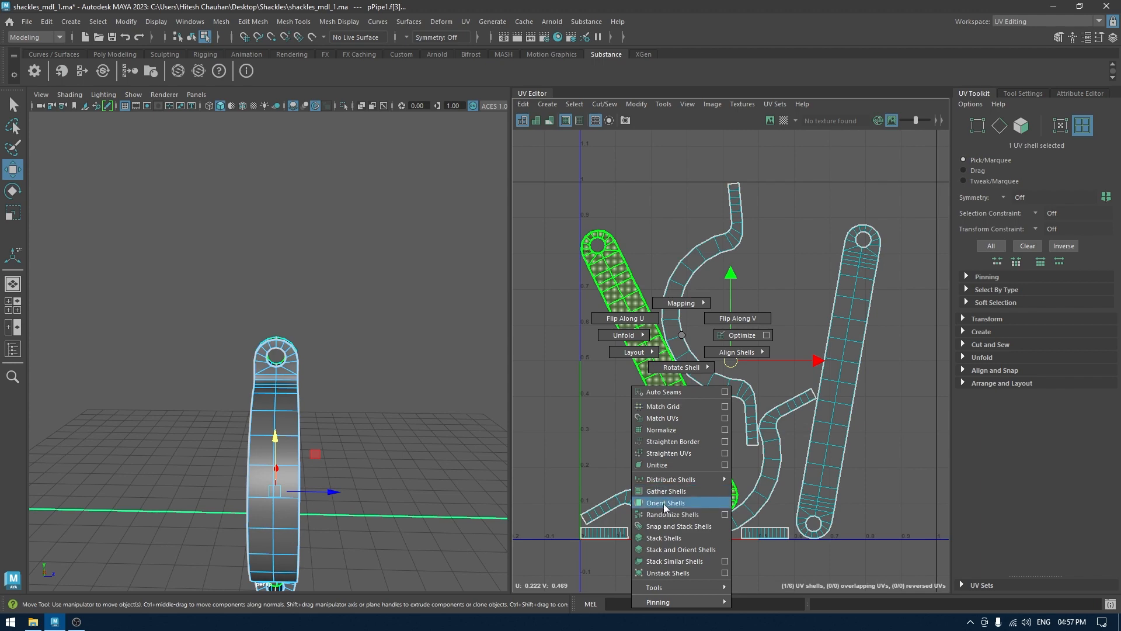
pyautogui.click(665, 502)
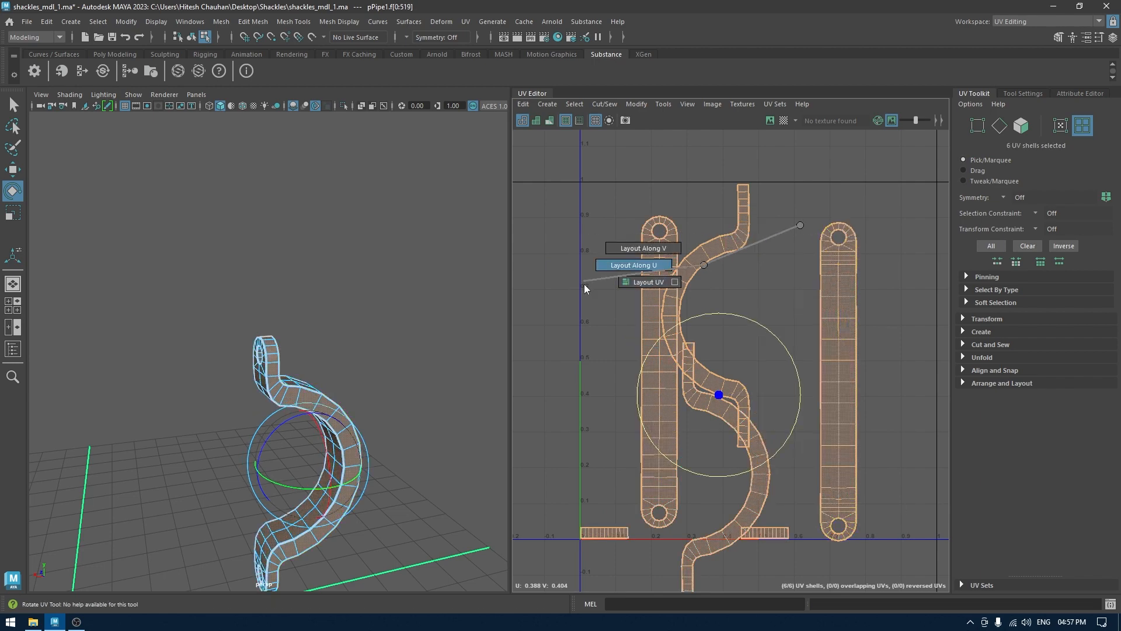
pyautogui.click(648, 281)
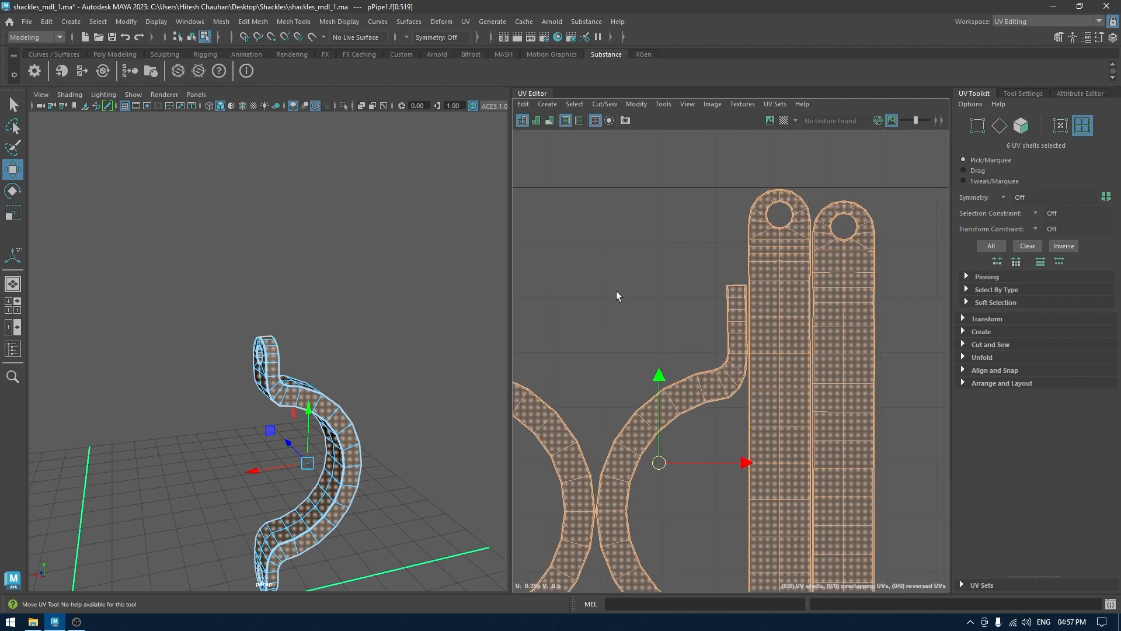
pyautogui.click(361, 262)
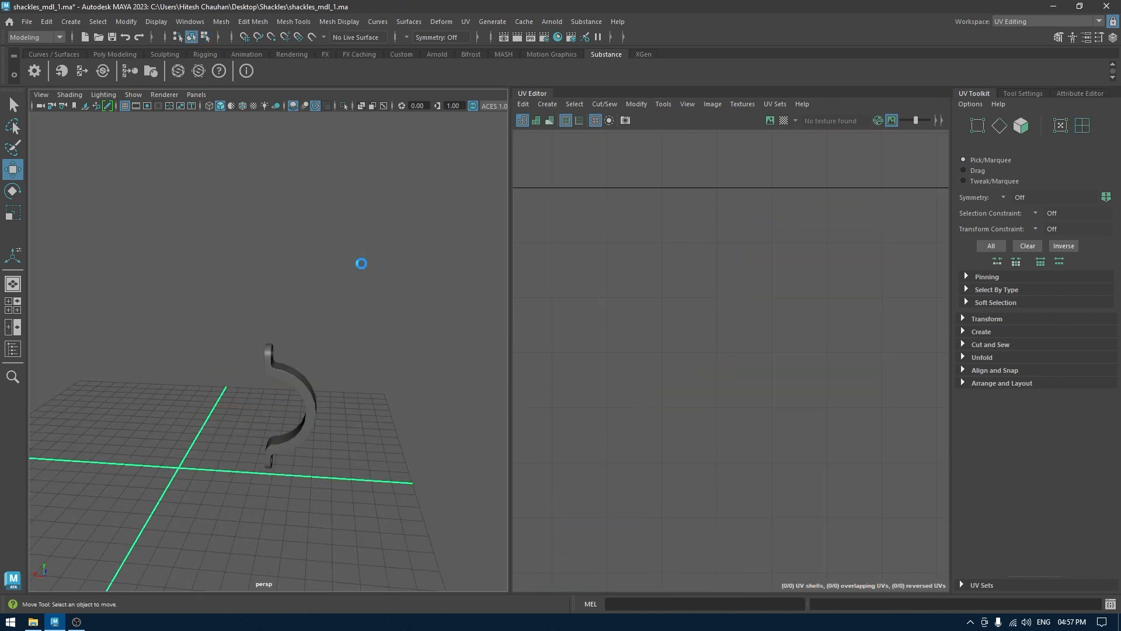
# - Select pPipe1 in UV Shell mode and scale all six shells down into the 0–1 space
pyautogui.click(286, 408)
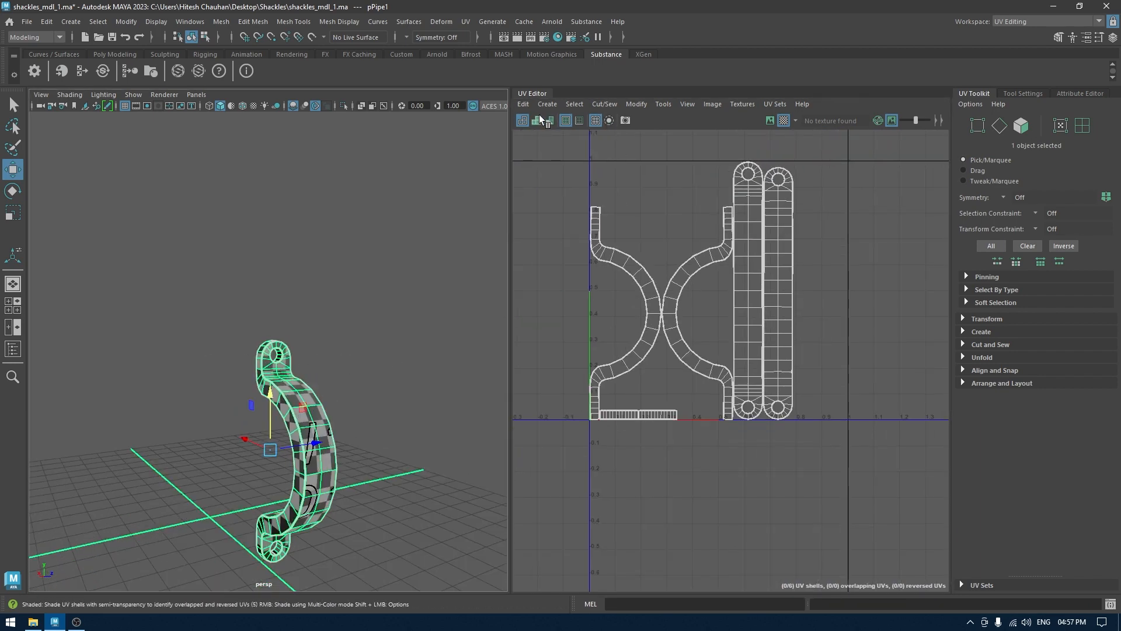
pyautogui.rightClick(758, 222)
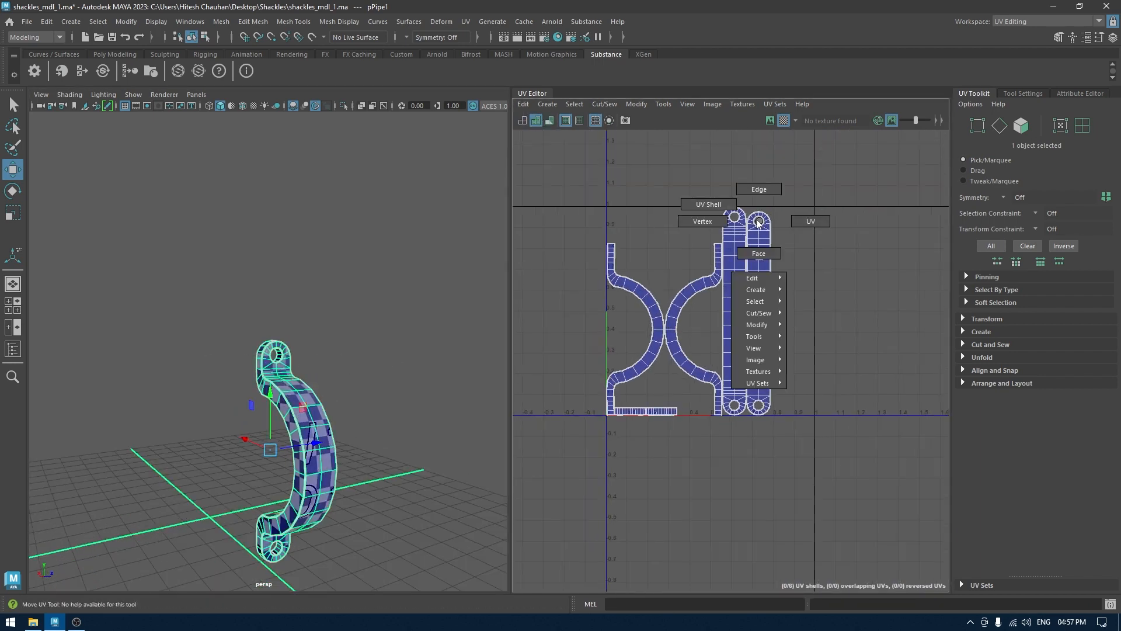
pyautogui.click(708, 203)
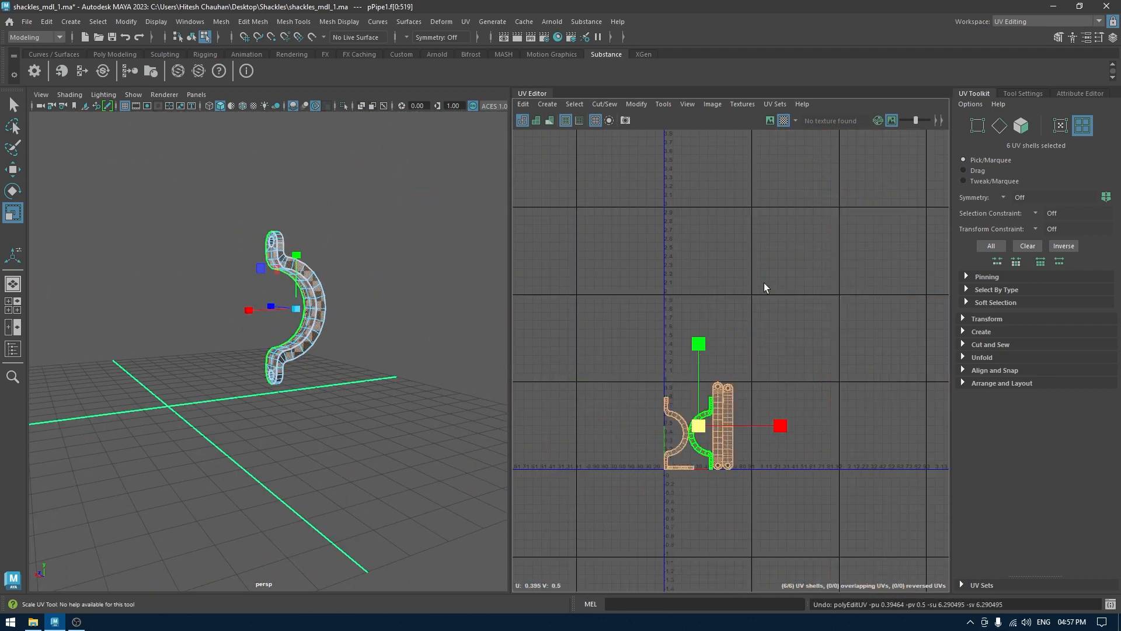
pyautogui.rightClick(185, 272)
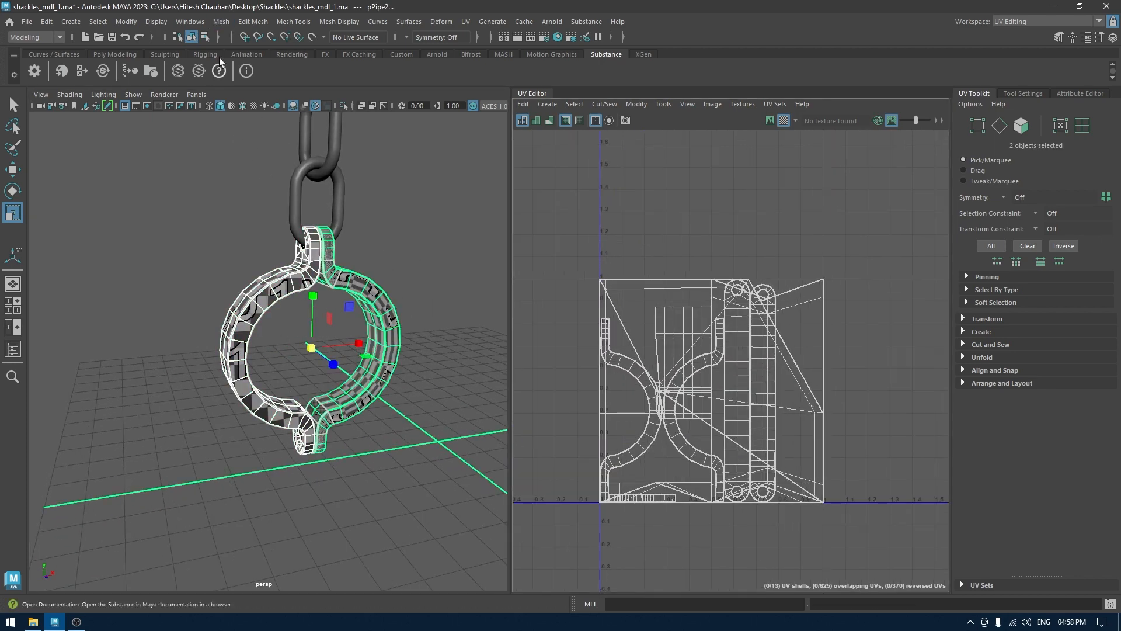
# - Transfer UVs to the matching shackle half via Transfer Attributes with Component sample space
pyautogui.click(220, 21)
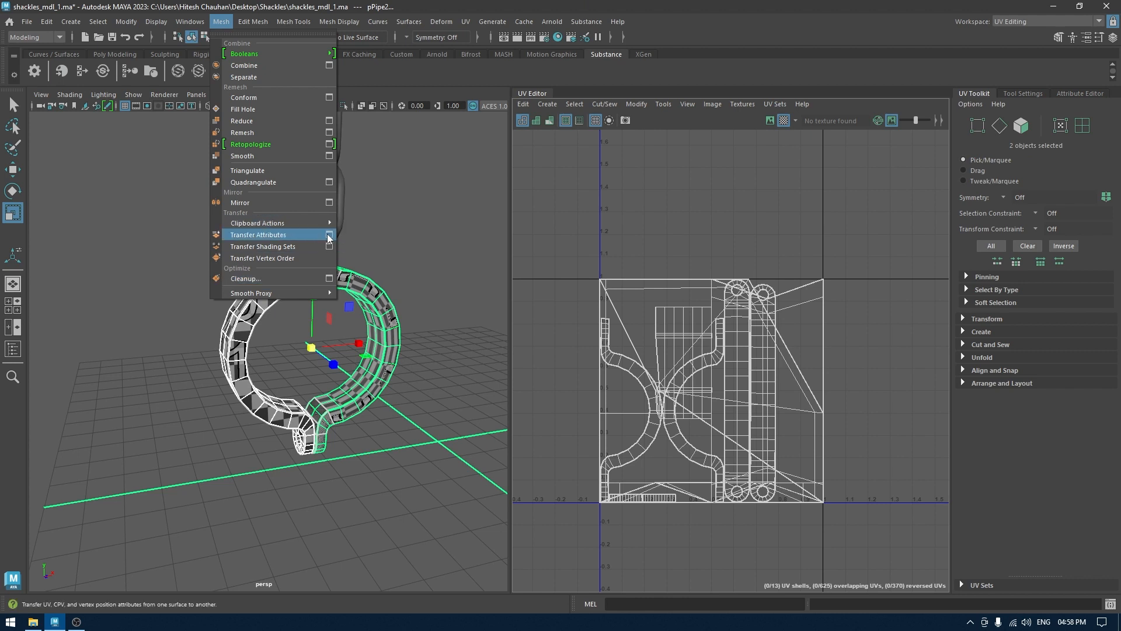
pyautogui.click(328, 235)
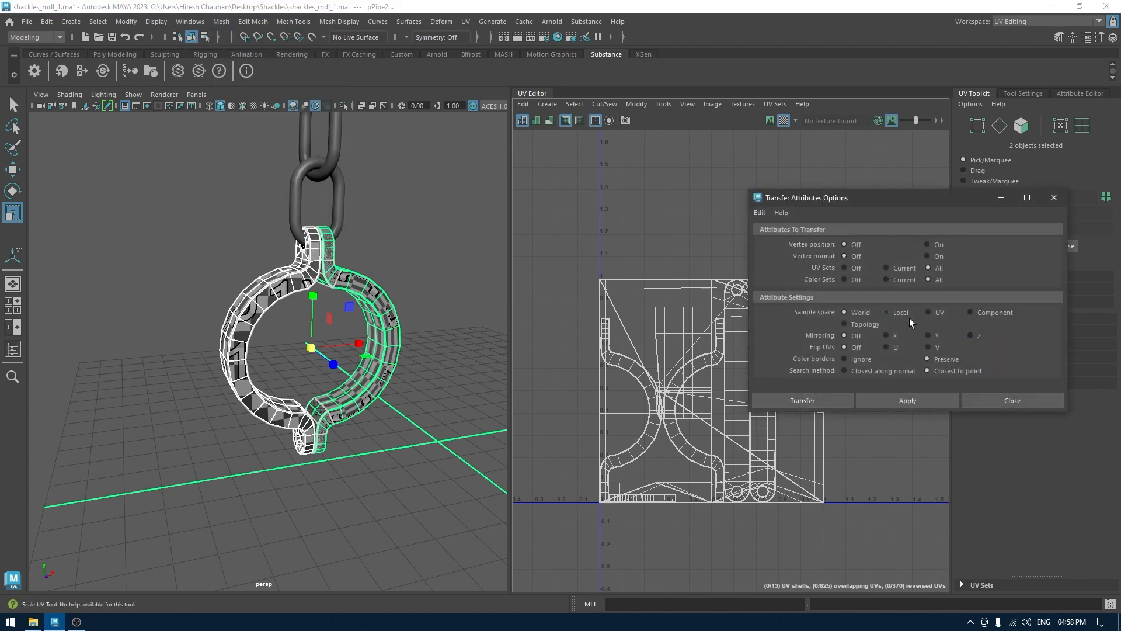
pyautogui.click(970, 312)
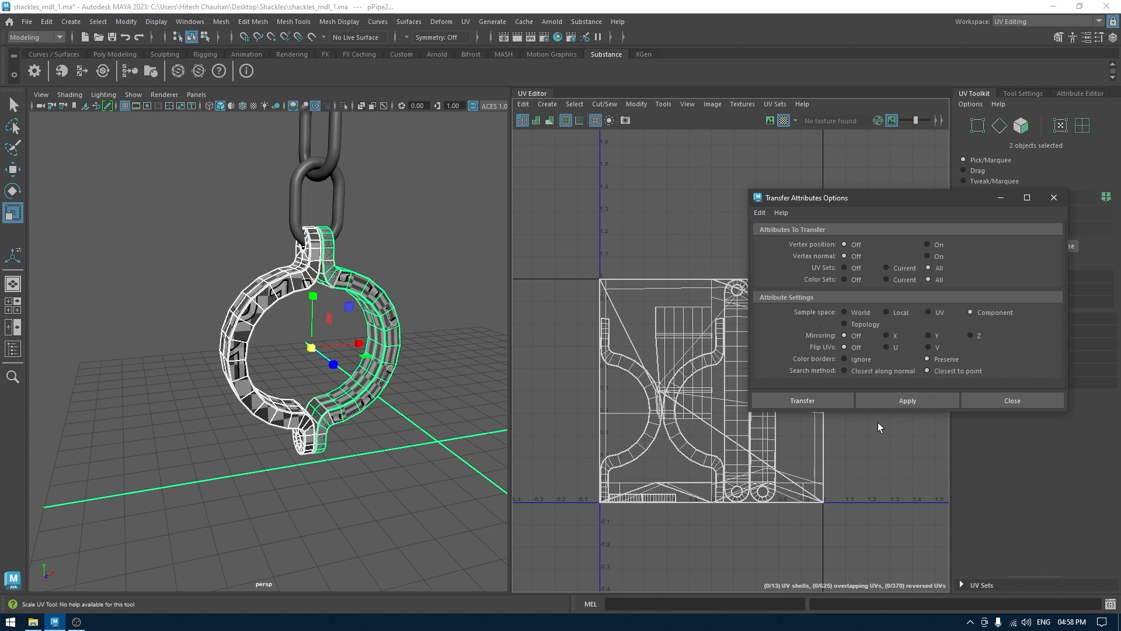
pyautogui.click(801, 399)
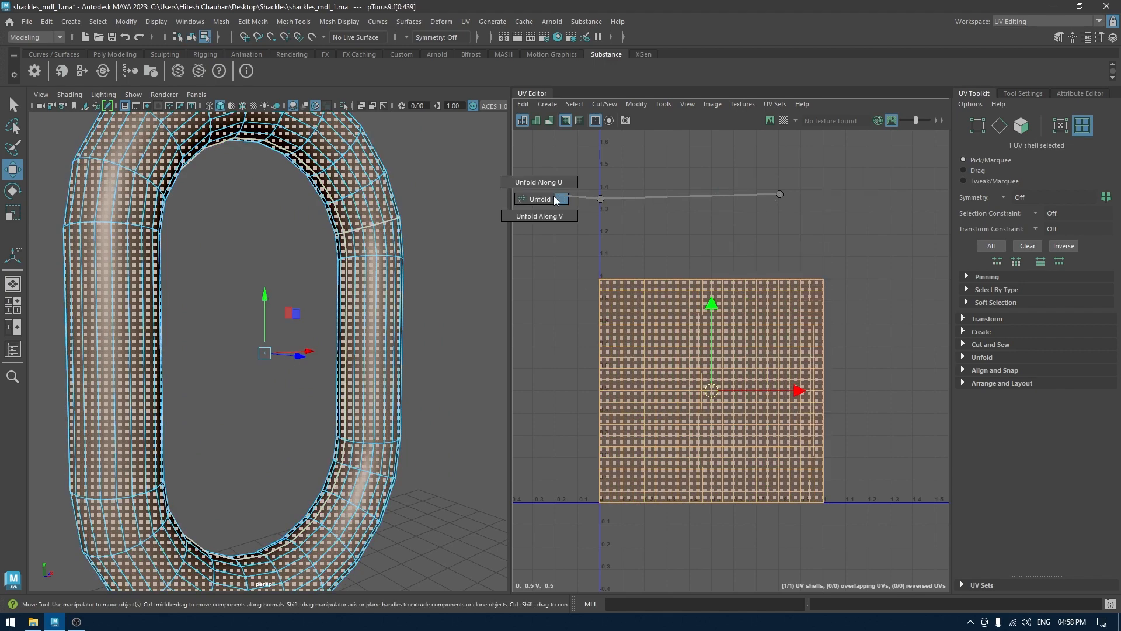
pyautogui.click(539, 199)
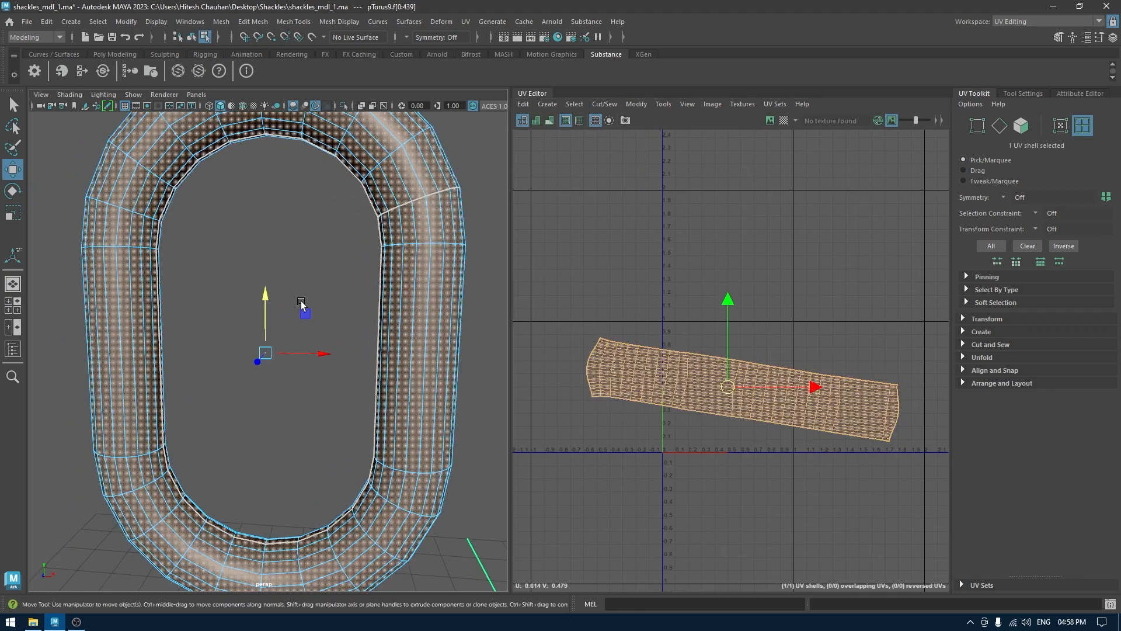
pyautogui.moveTo(301, 303); pyautogui.dragTo(387, 257)
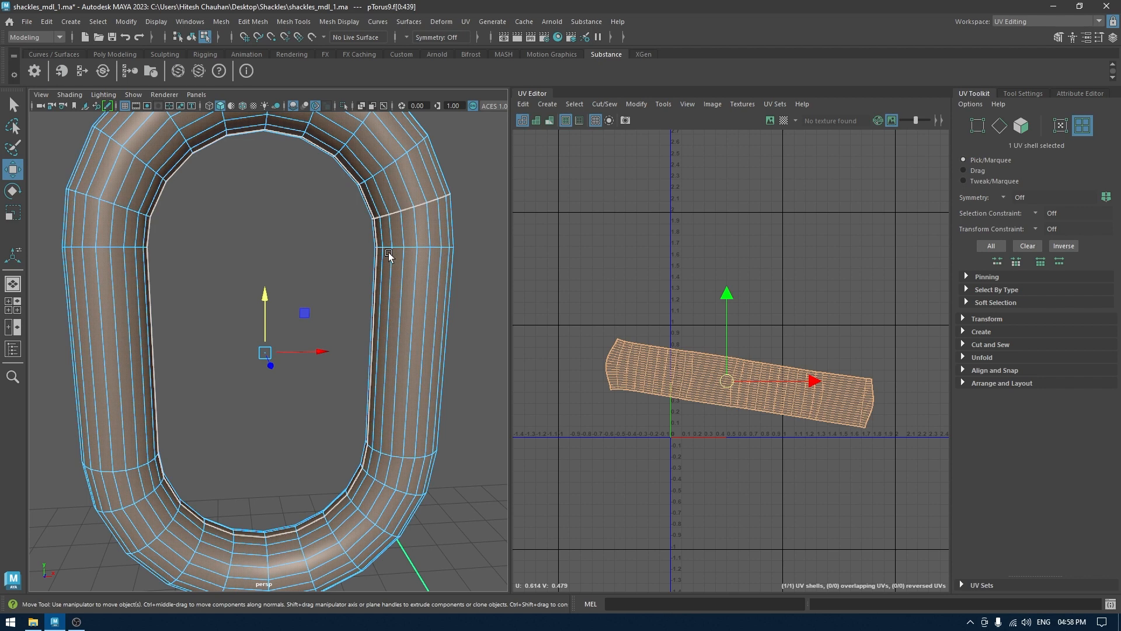
pyautogui.click(989, 358)
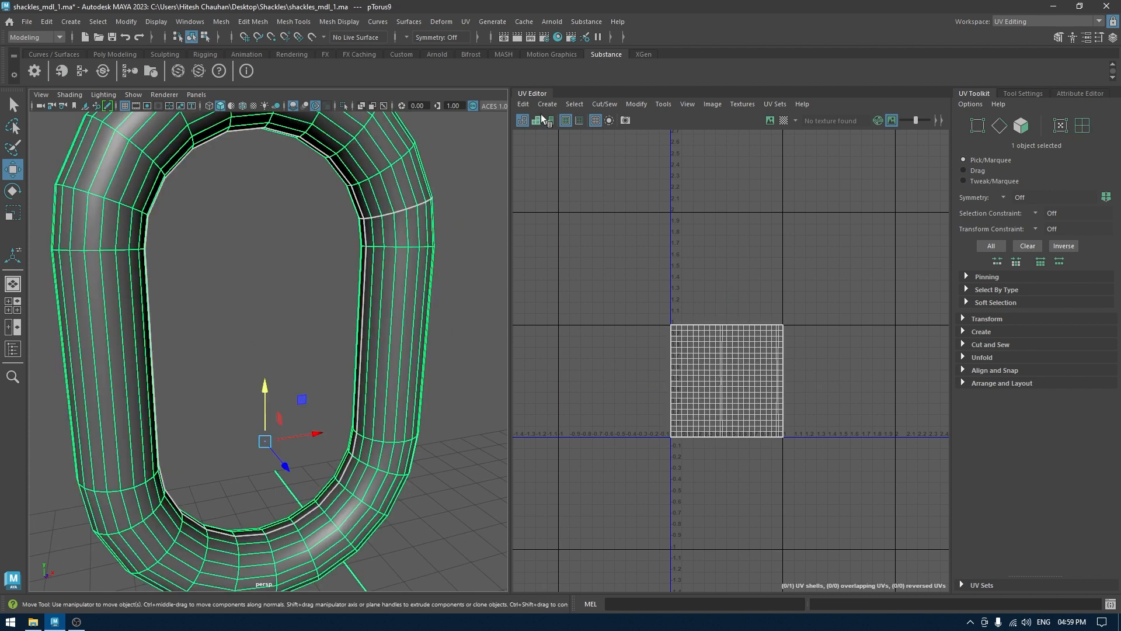
# - Try an Automatic projection on the chain link, then replace it with a Camera-based projection
pyautogui.click(546, 104)
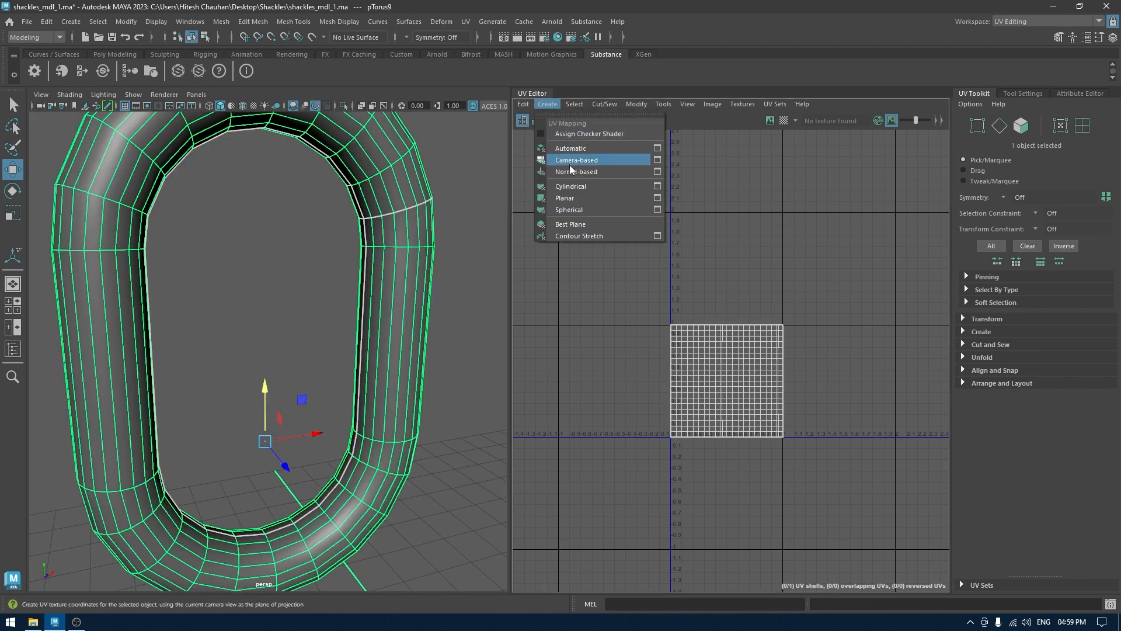
pyautogui.moveTo(571, 148)
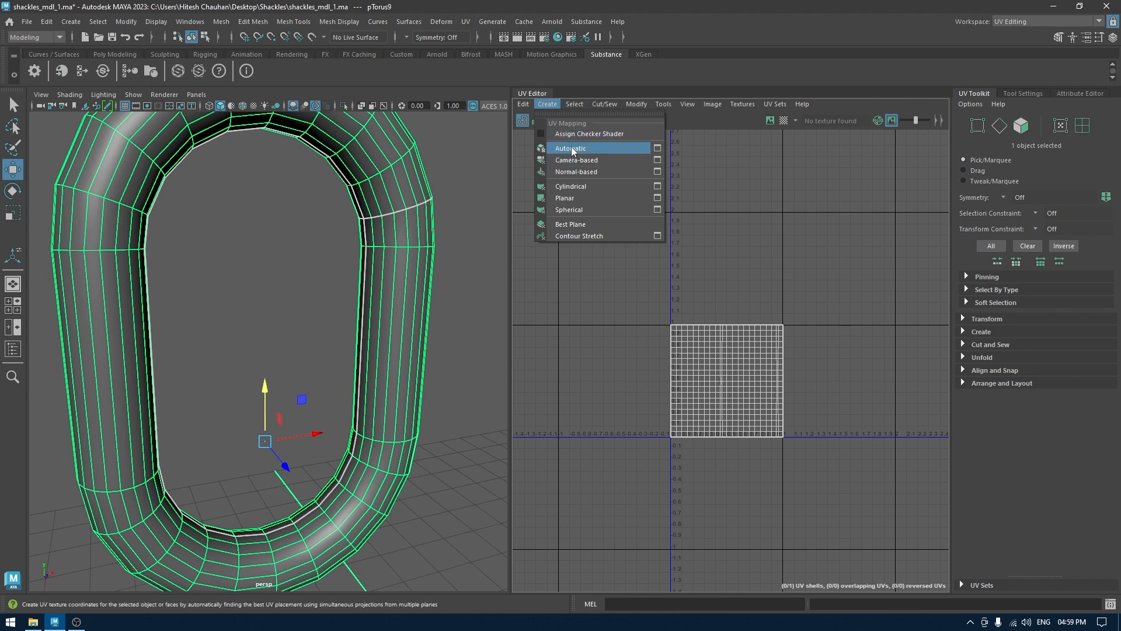
pyautogui.click(571, 148)
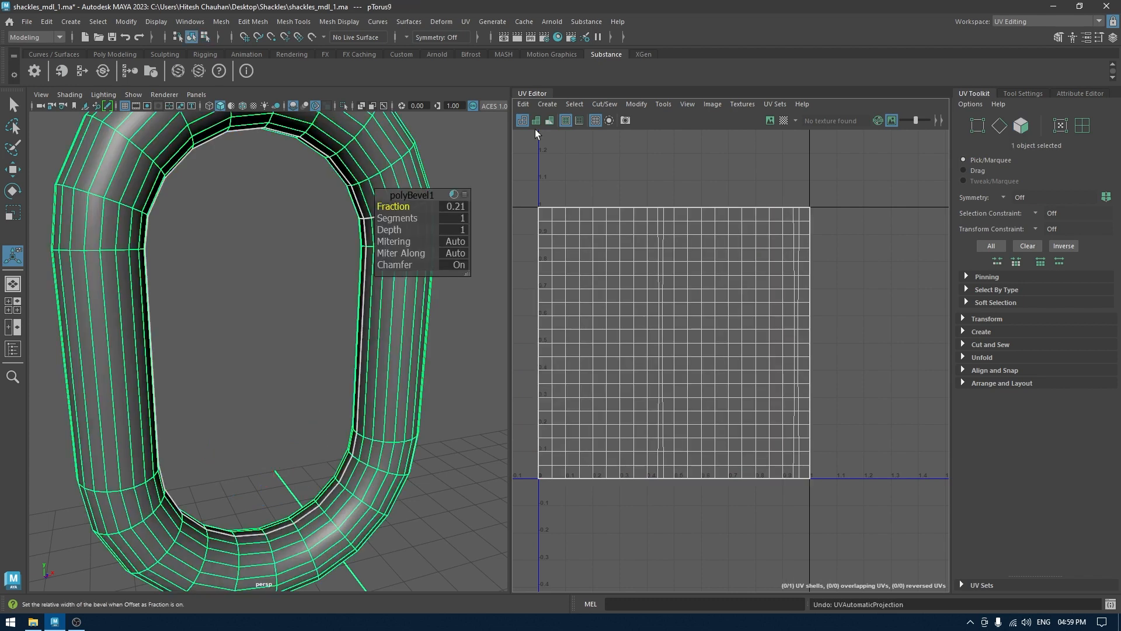
pyautogui.click(547, 104)
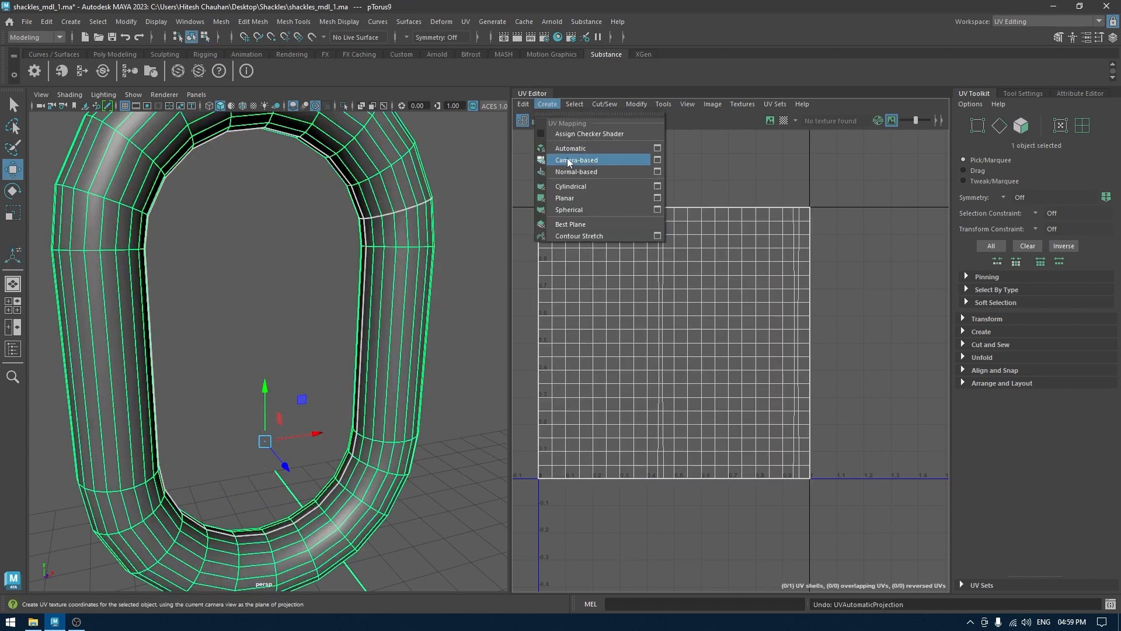
pyautogui.click(576, 160)
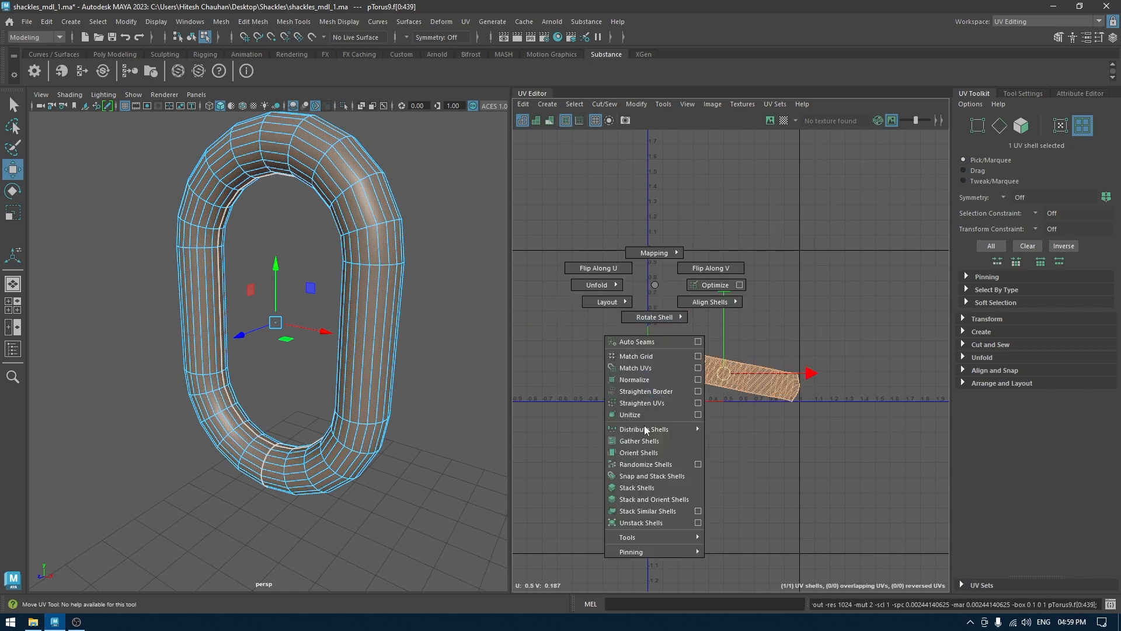
# - Straighten the link's UV shell into a horizontal strip scaled across the 0–1 tile
pyautogui.click(639, 452)
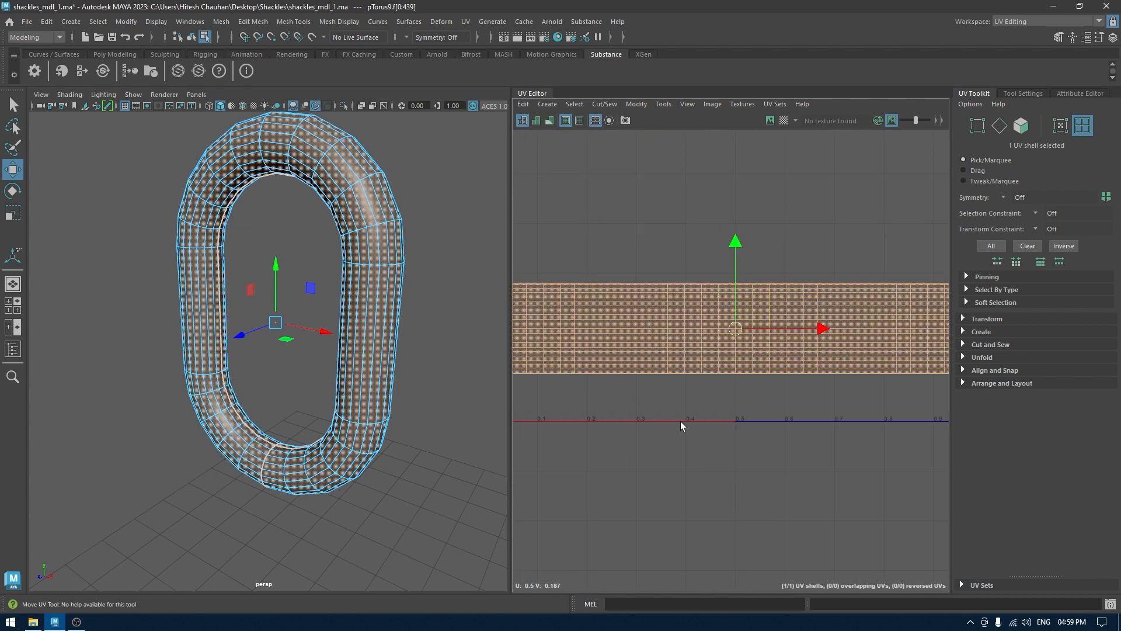
pyautogui.rightClick(275, 322)
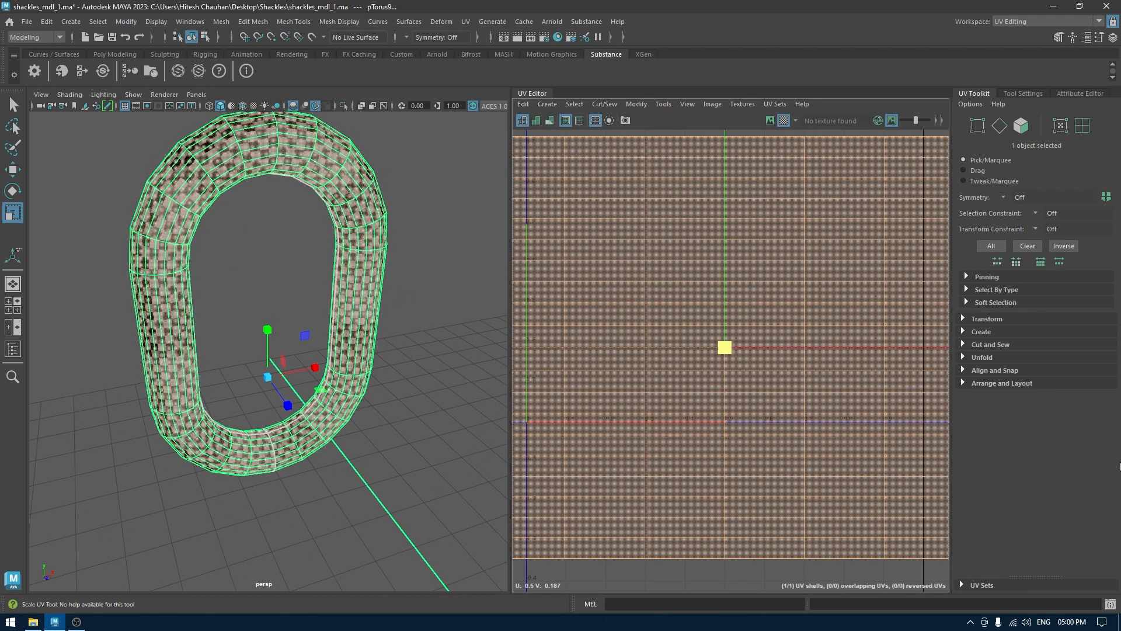
# - Transfer the unwrapped link's UVs onto the neighbouring link via Transfer Attribute Values
pyautogui.rightClick(350, 286)
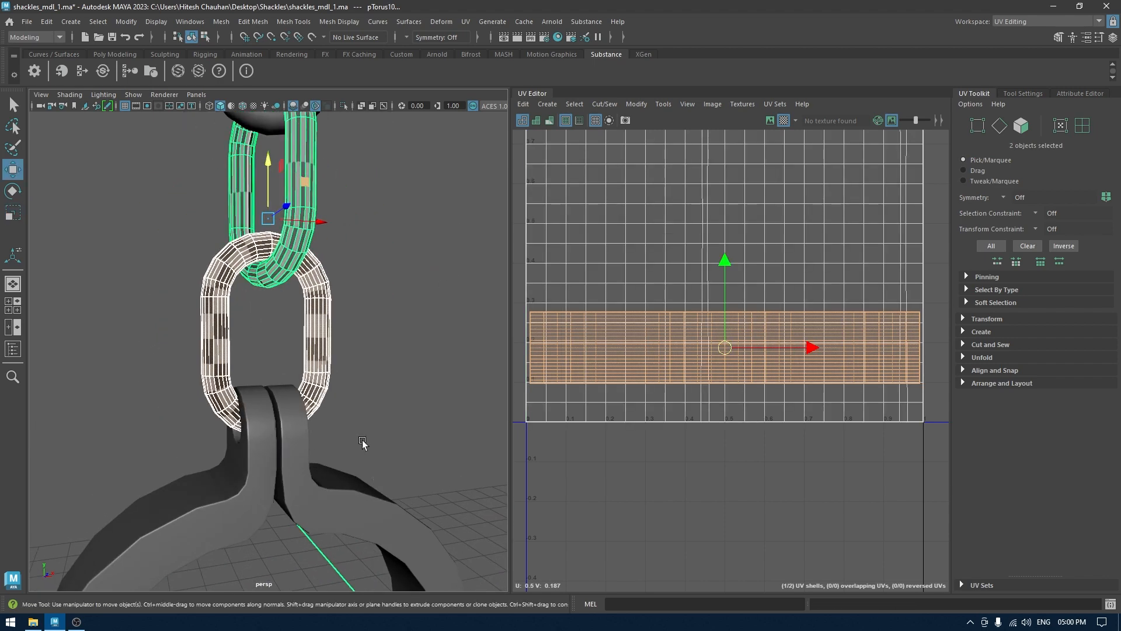
pyautogui.click(221, 21)
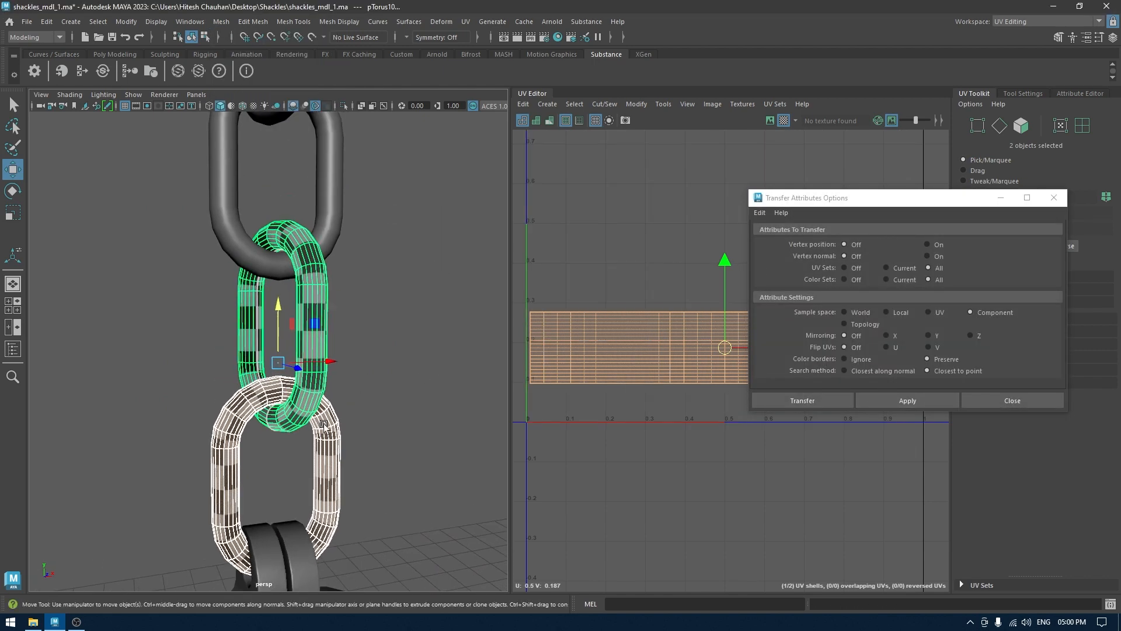
pyautogui.click(906, 399)
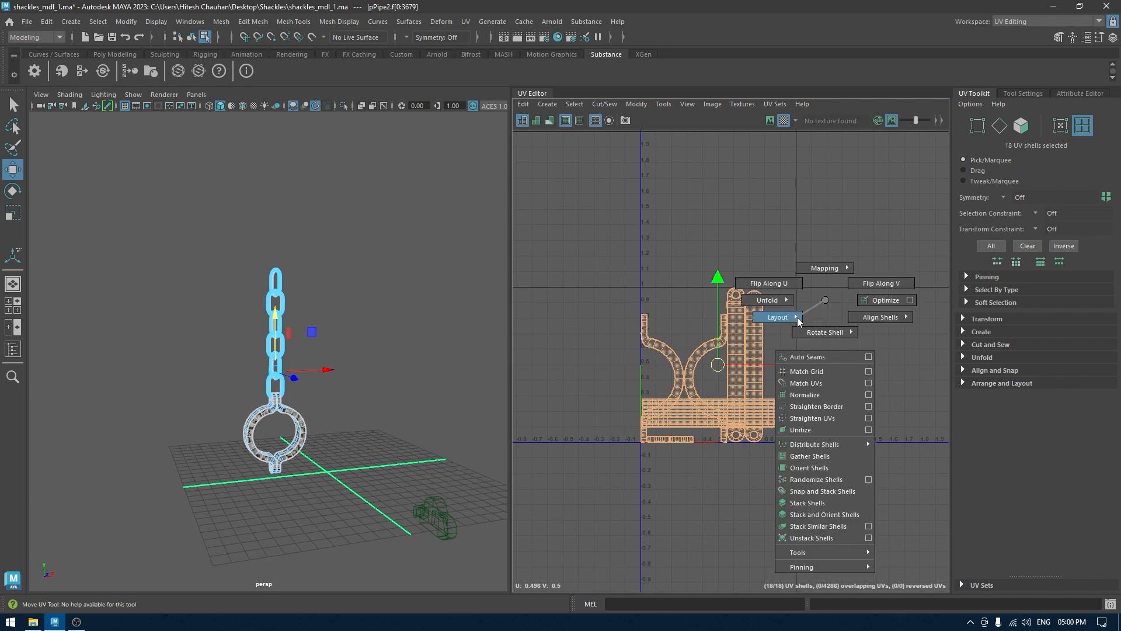
# - Run Layout on all eighteen selected UV shells so they pack into one tile without overlaps
pyautogui.click(778, 316)
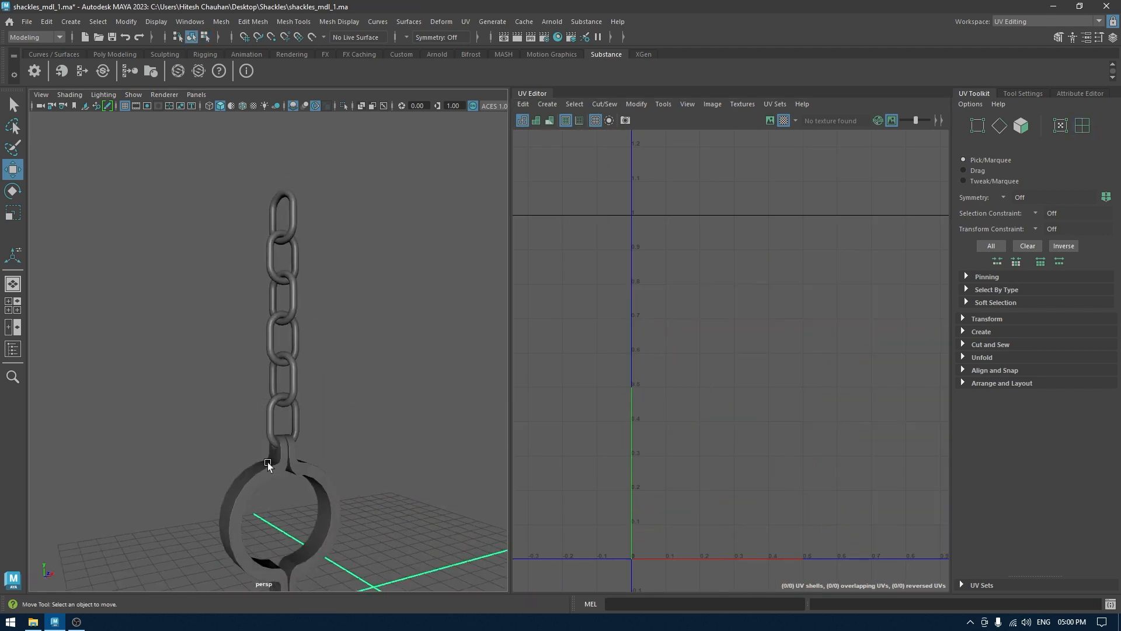
# - Select the combined chain-and-shackle mesh in the viewport for export
pyautogui.click(45, 21)
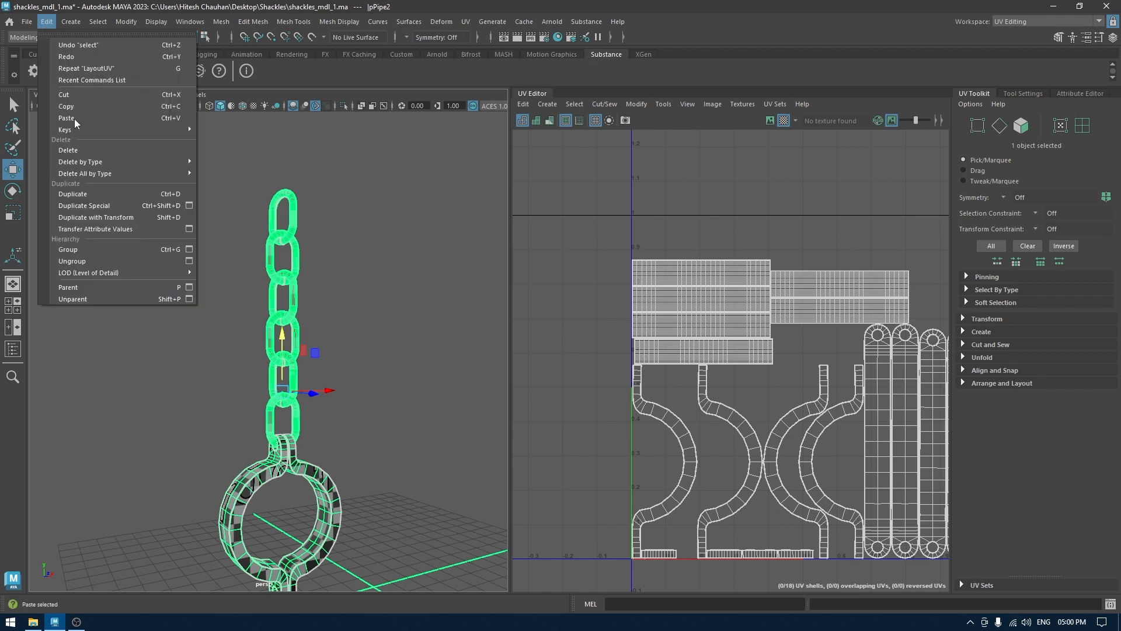
pyautogui.click(332, 217)
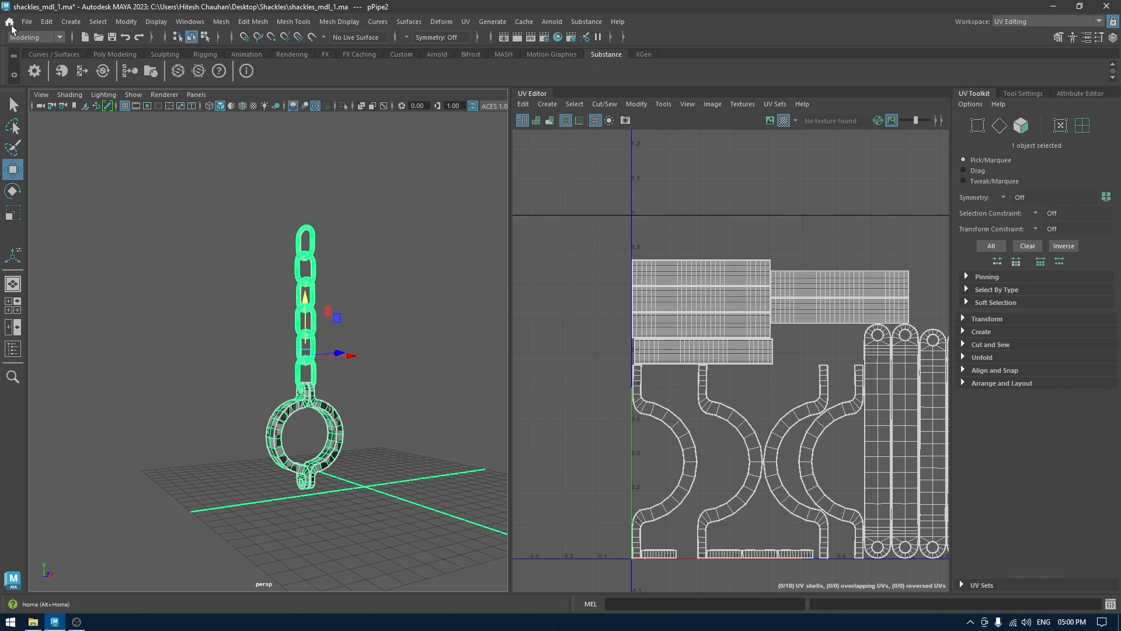
# - Export the selection as an OBJ named Shackles into the Desktop\Shackles folder
pyautogui.click(27, 21)
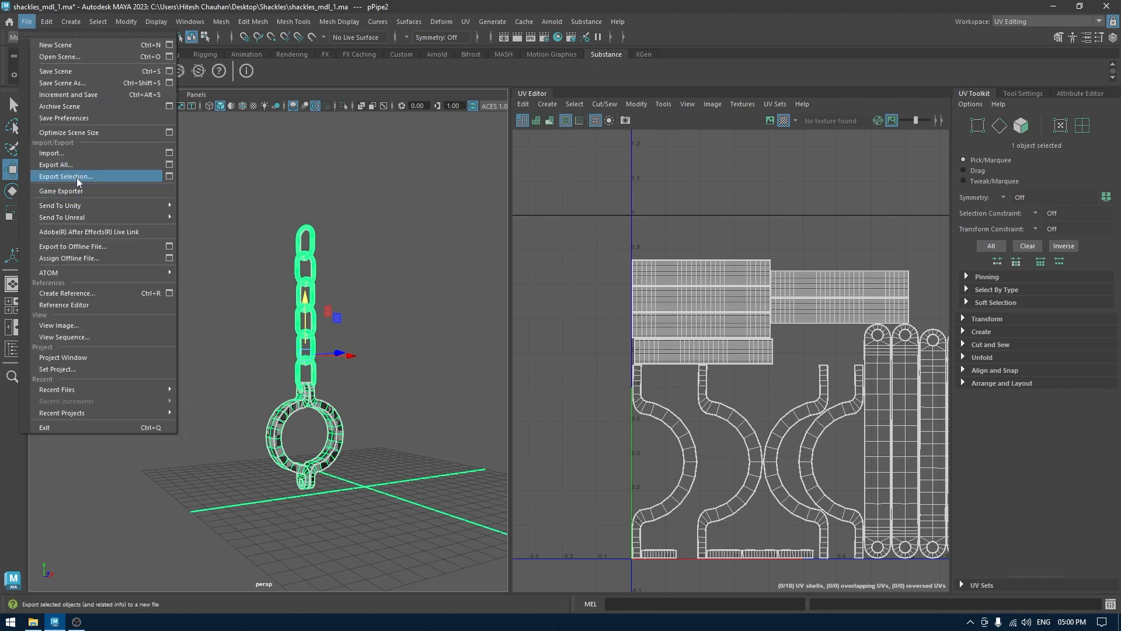
pyautogui.click(65, 177)
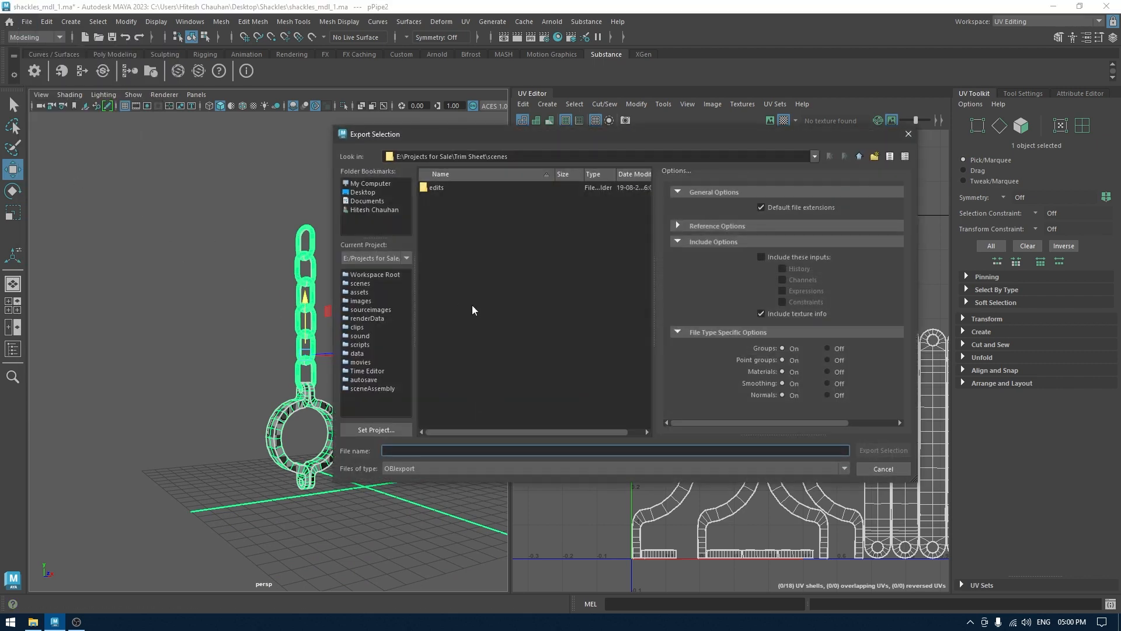
pyautogui.click(362, 191)
pyautogui.write('Shackles')
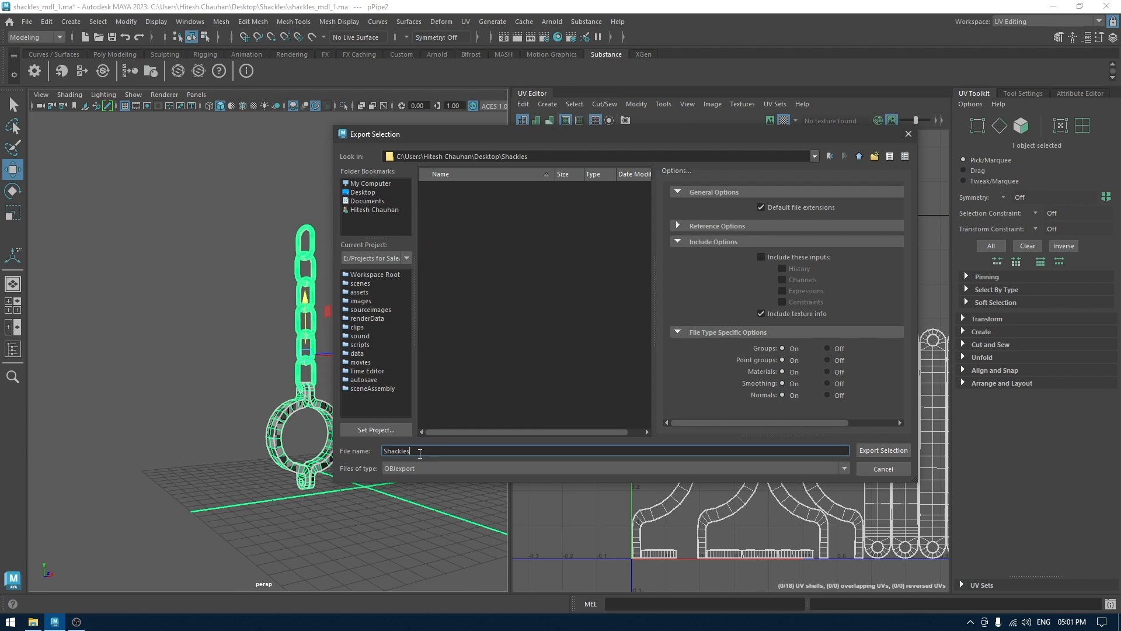
pyautogui.click(883, 450)
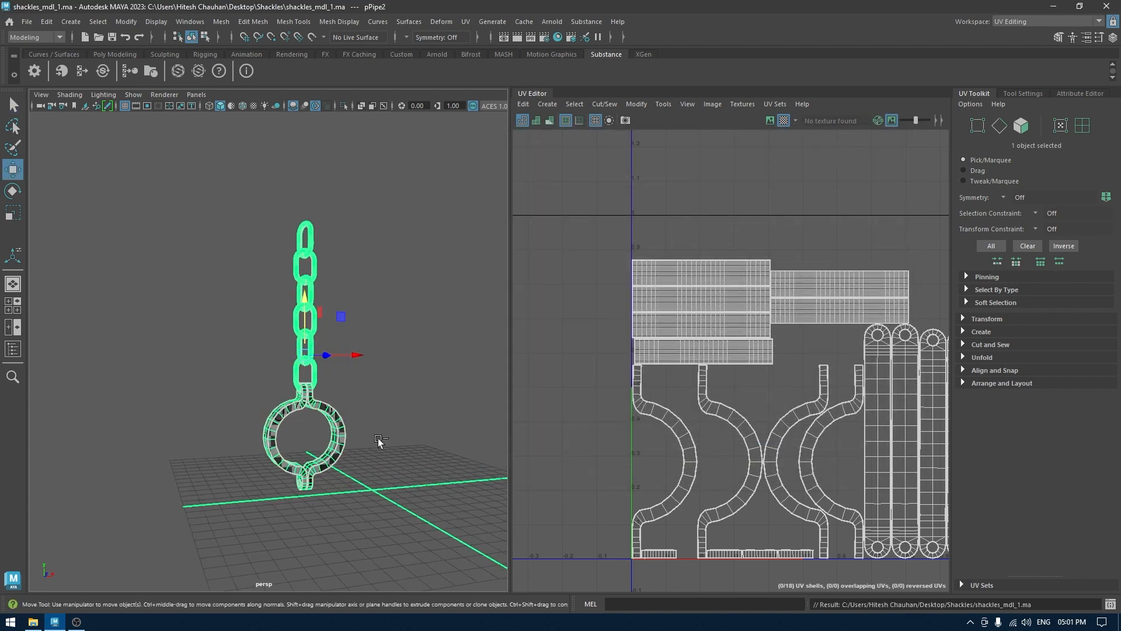